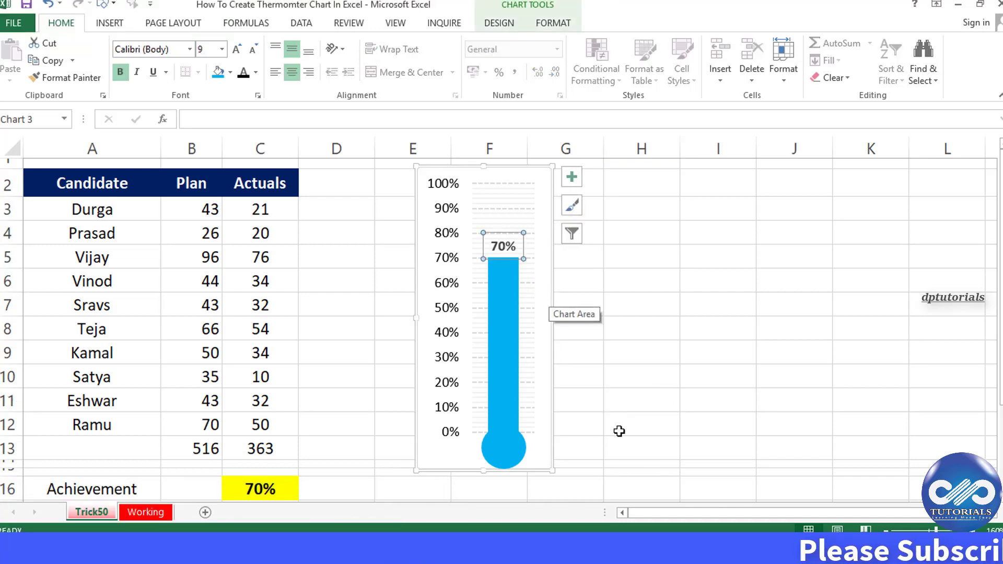
Leave the finished chart and switch to the Working sheet with the candidate Plan/Actuals table.
left_click(716, 397)
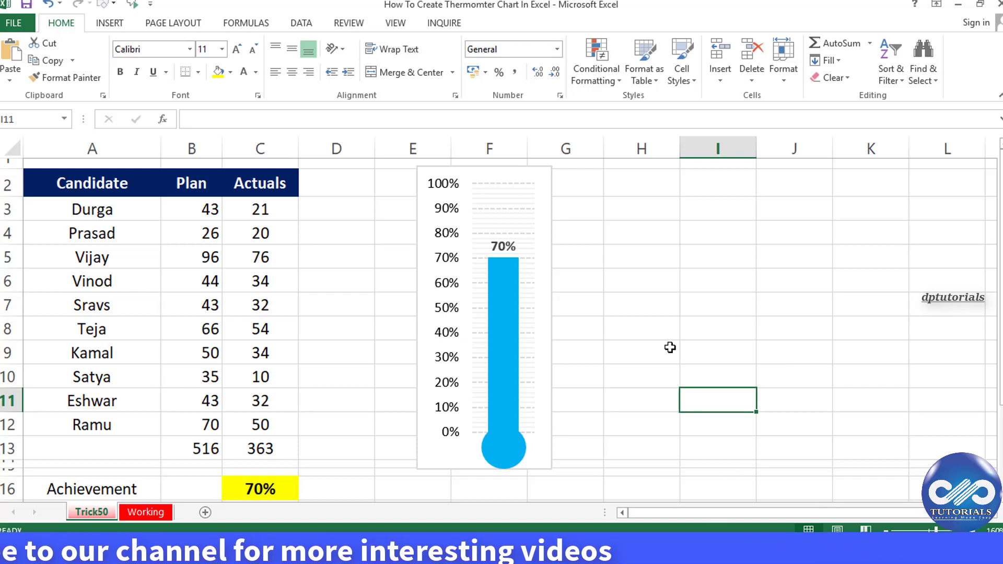
left_click(641, 352)
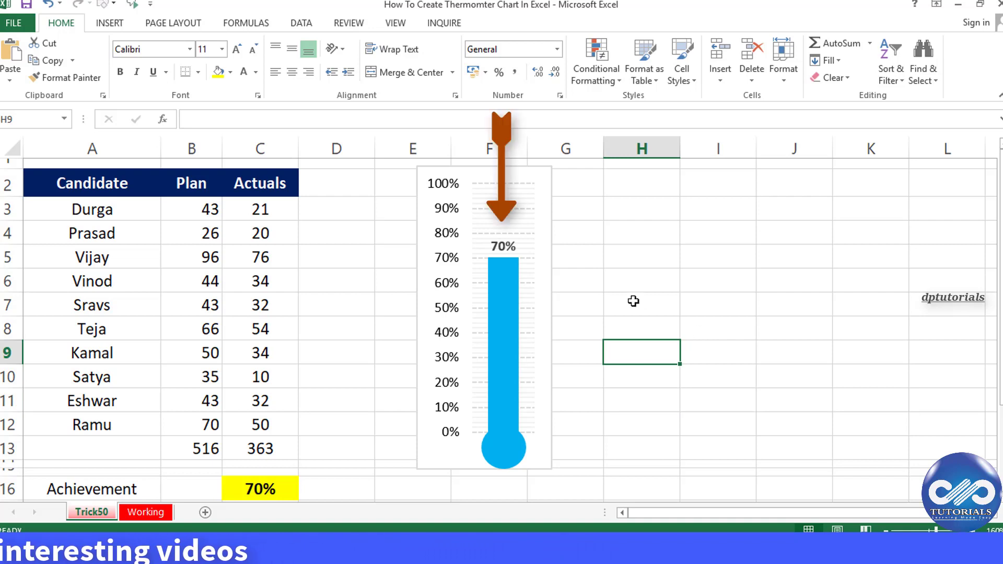
left_click(502, 246)
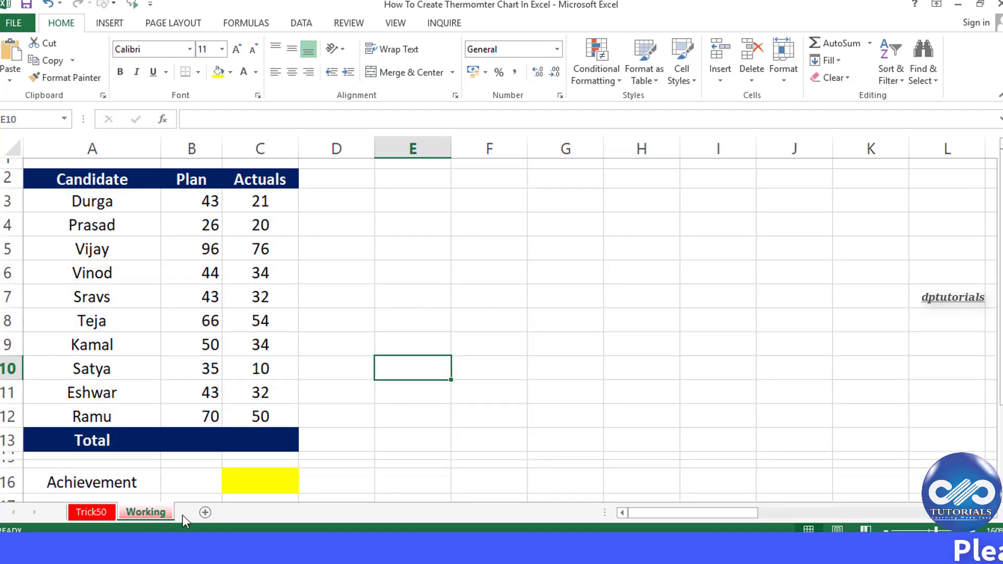
Total Plan (516) and Actuals (363) with AutoSum and compute Achievement =C13/B13 as 70%.
left_click(335, 272)
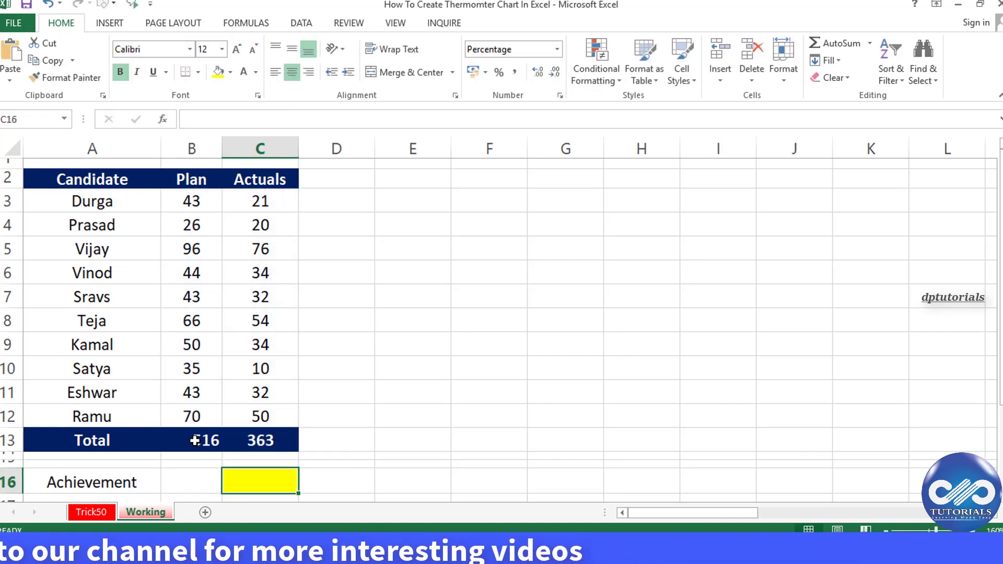
left_click(260, 440)
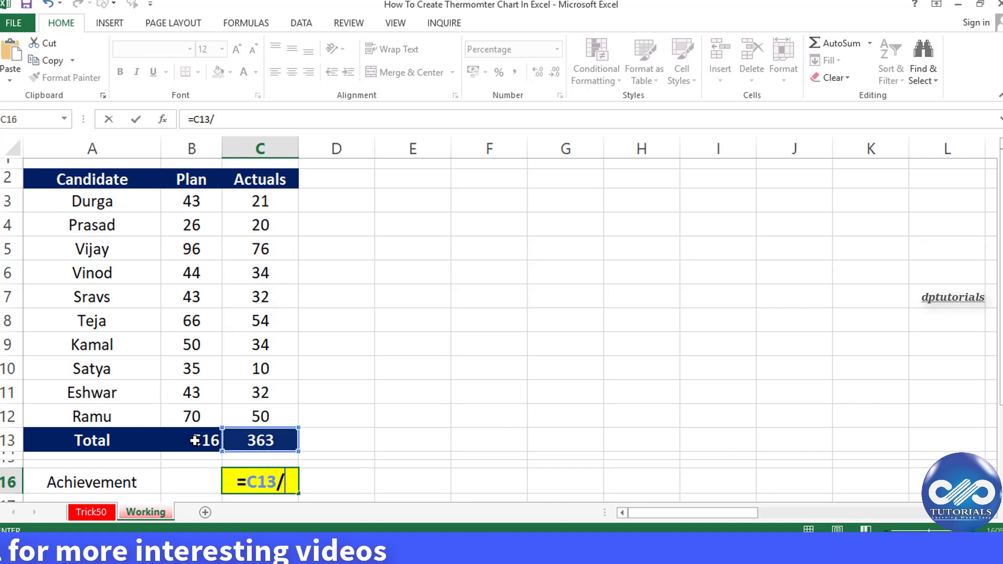
left_click(92, 440)
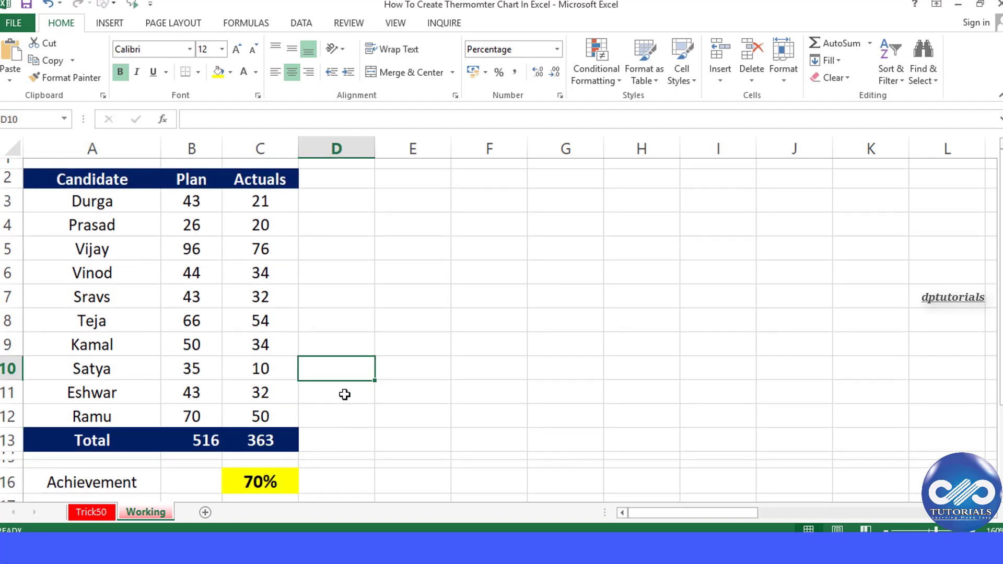
left_click(259, 481)
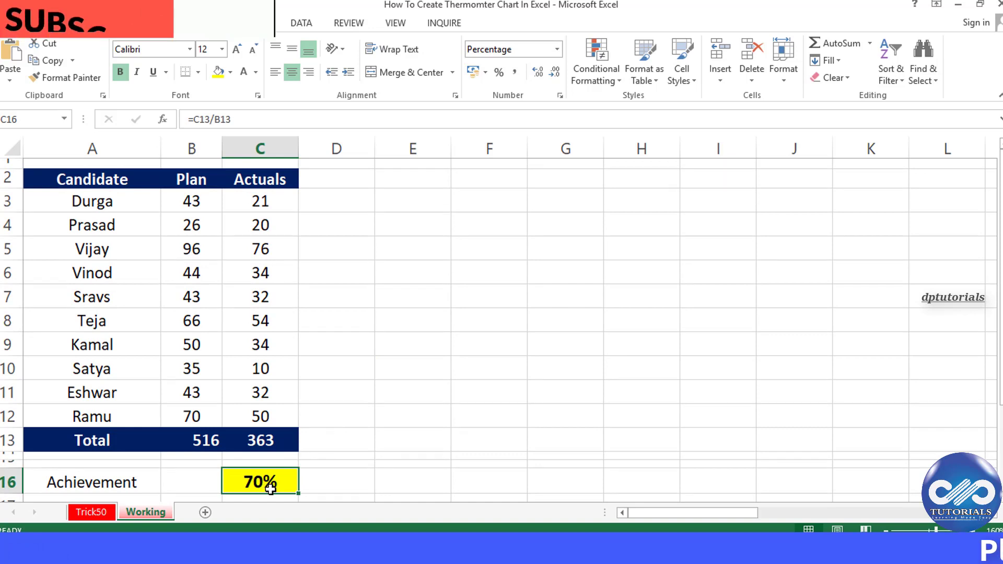
mouse_move(277, 289)
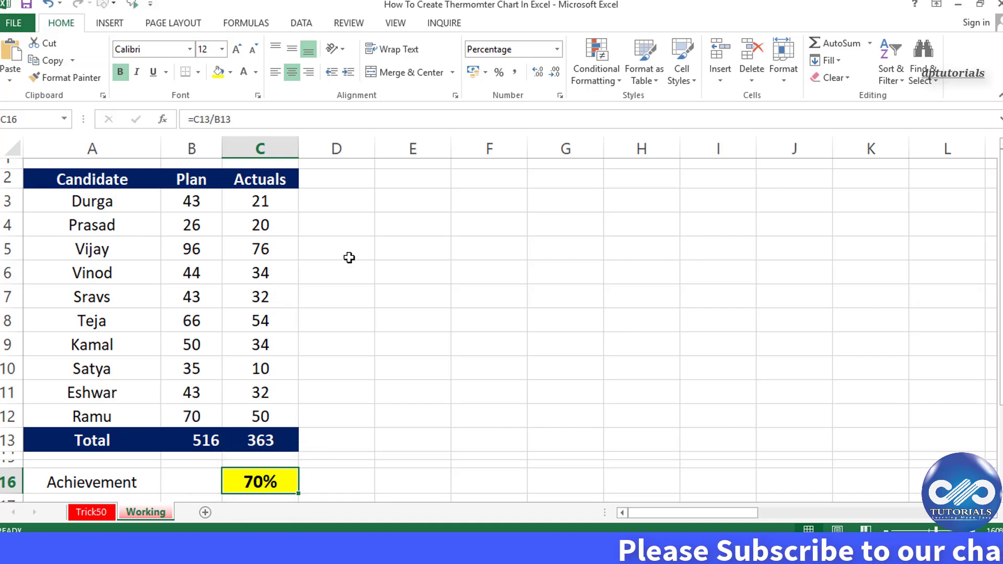
Insert a clustered column chart of the 70% Achievement cell.
left_click(110, 22)
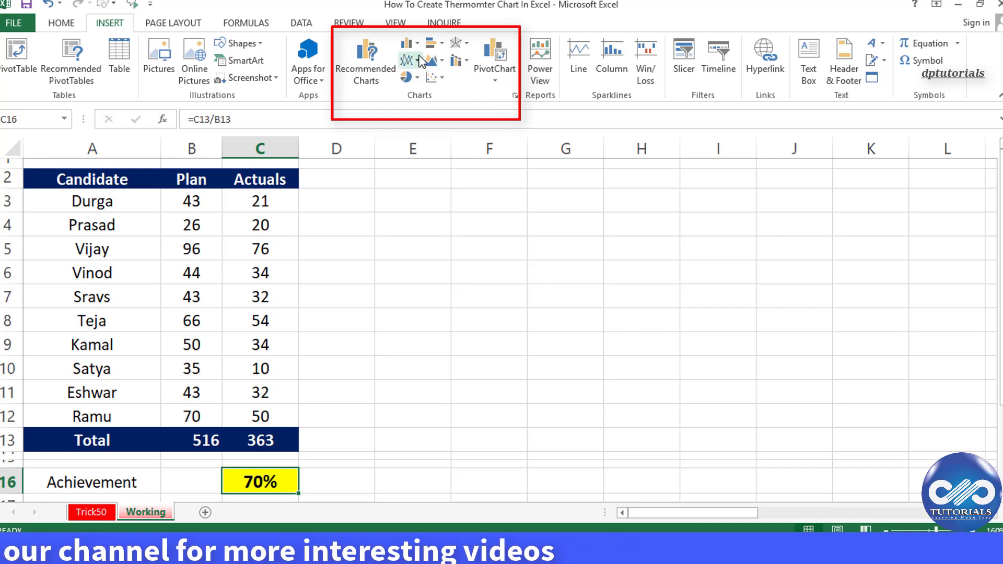
mouse_move(407, 52)
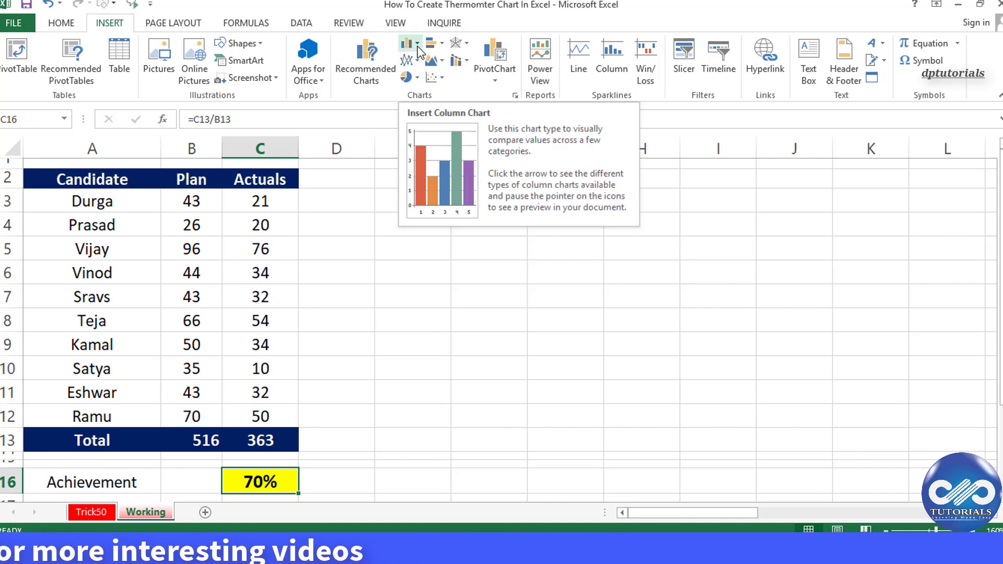
left_click(406, 43)
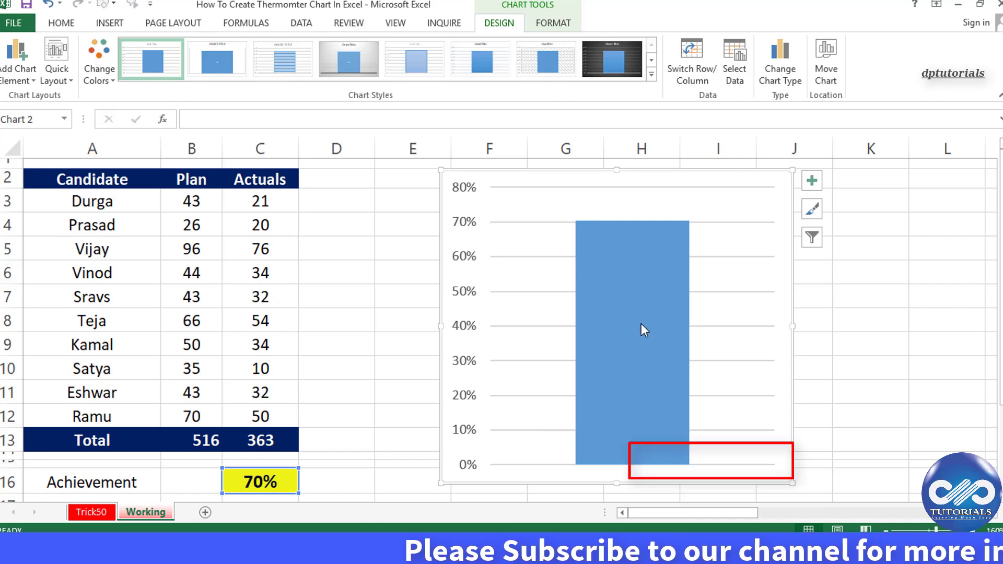
Format the bar series with series overlap 0% and gap width 100% to widen the bar.
right_click(639, 329)
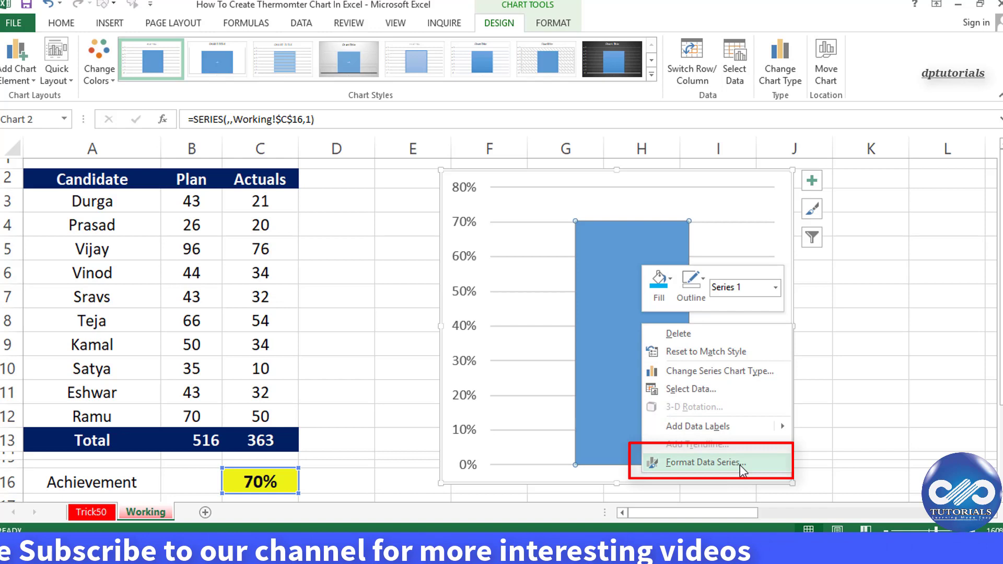
left_click(703, 462)
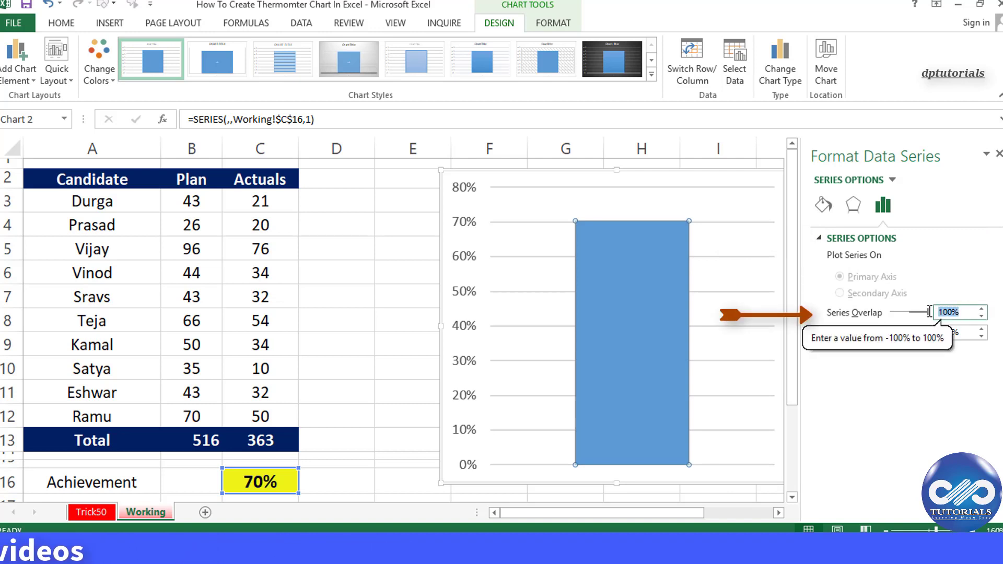
type("0%")
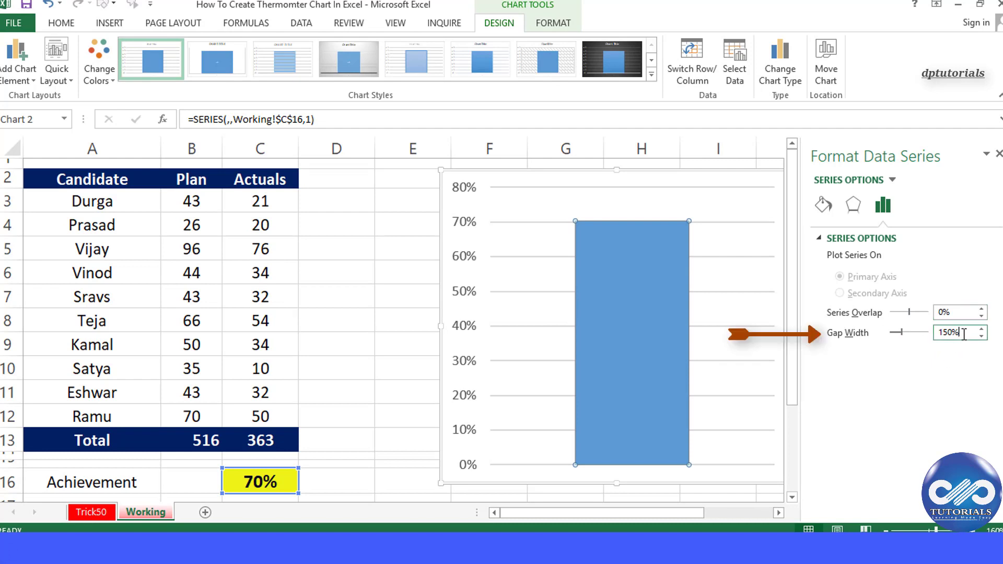
type("100")
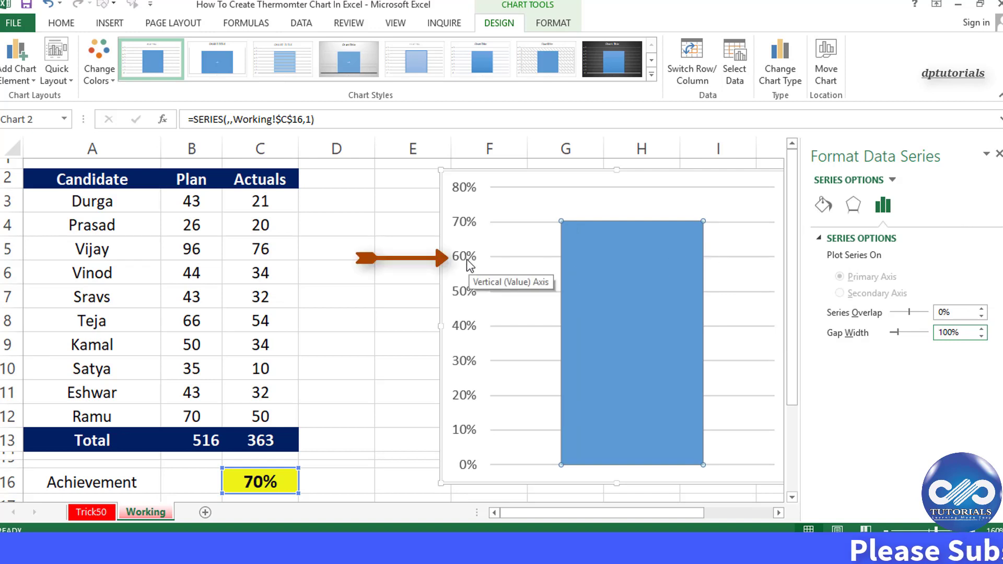
Set the vertical axis maximum to 1.0 (100%) and narrow the chart into a slim column.
right_click(464, 256)
type("1")
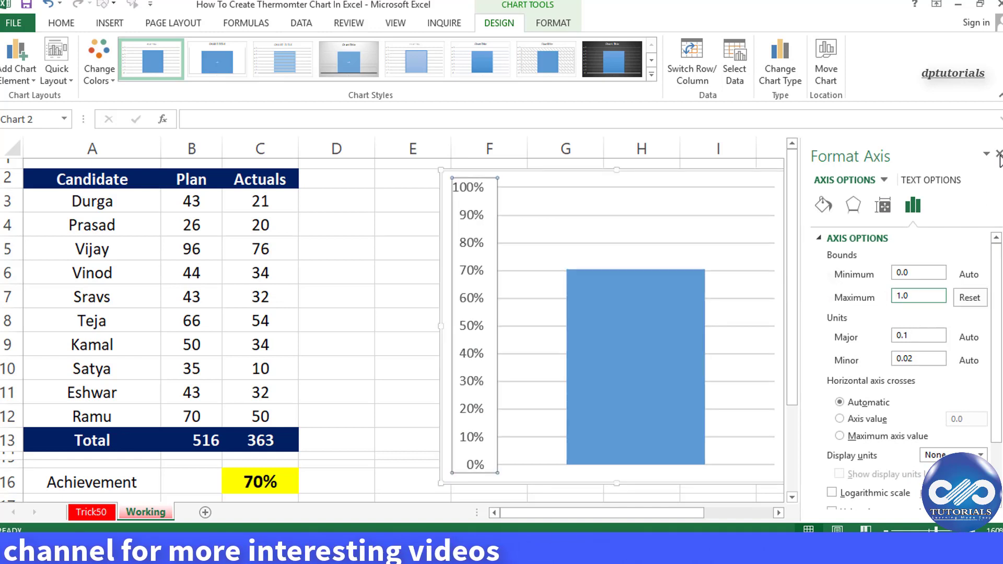
left_click(995, 156)
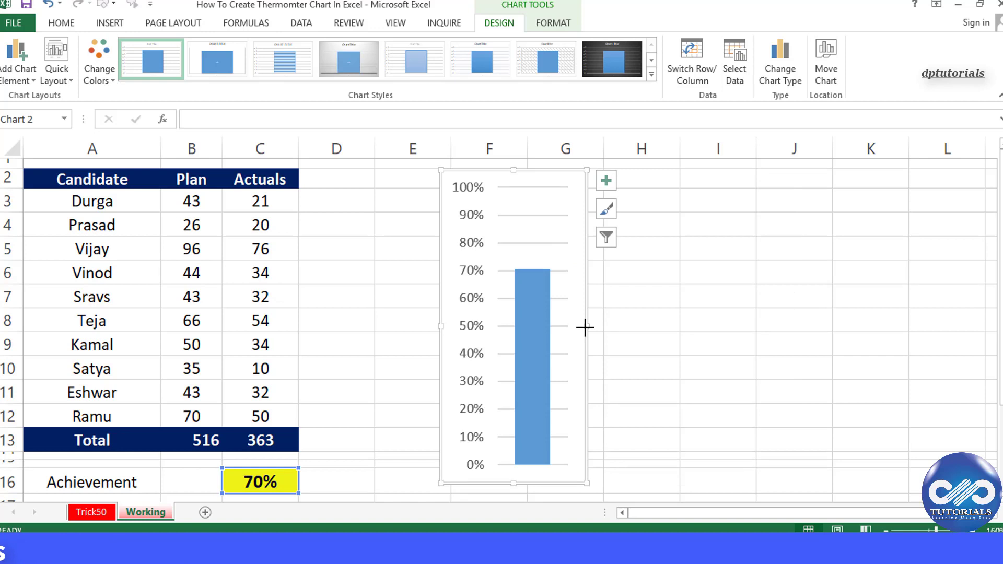
left_click(412, 295)
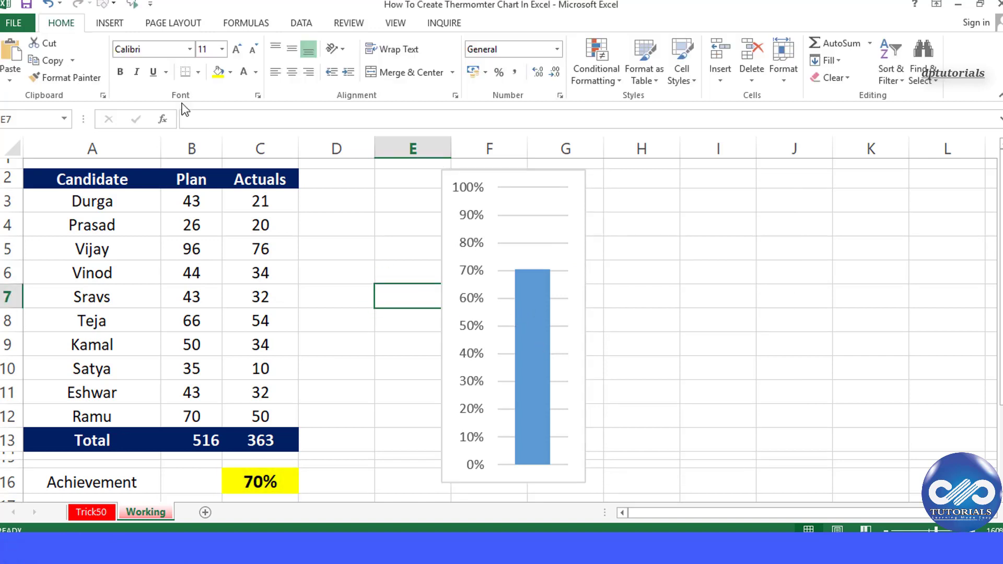
Draw an oval shape over the base of the bar to form the thermometer bulb.
left_click(109, 23)
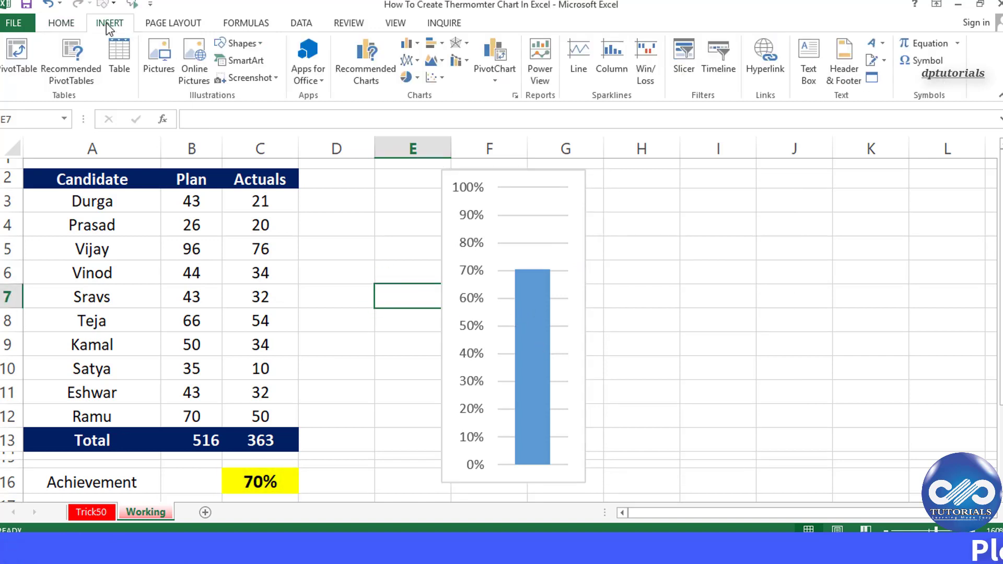
left_click(238, 43)
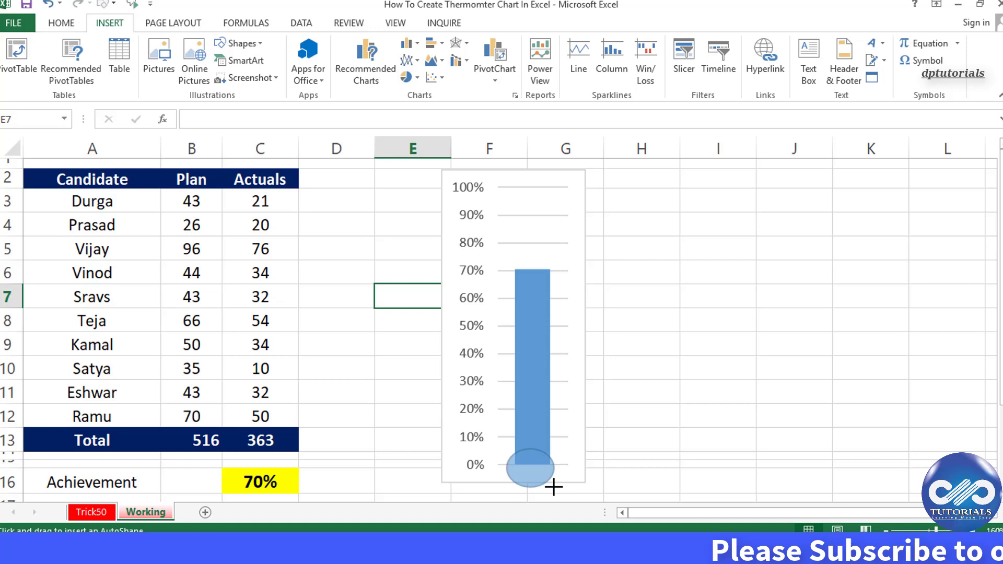
left_click(531, 466)
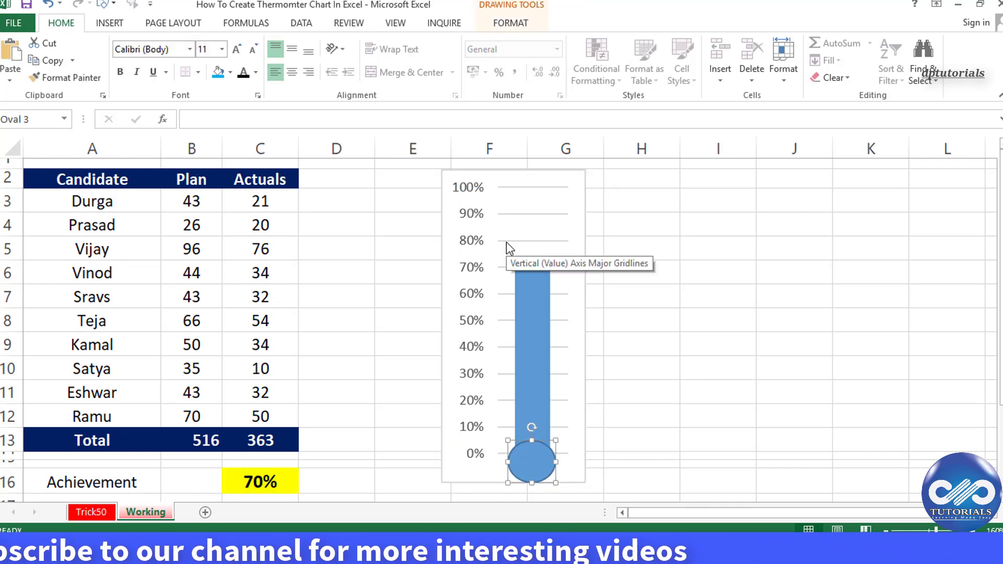
Add minor gridlines to the percentage axis and format them as light dashed lines.
right_click(530, 223)
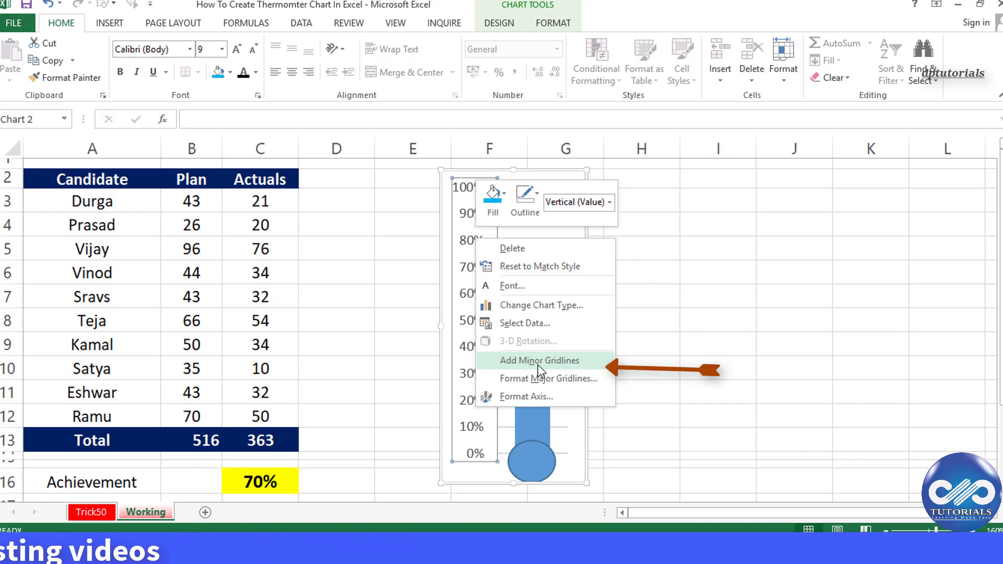
left_click(539, 360)
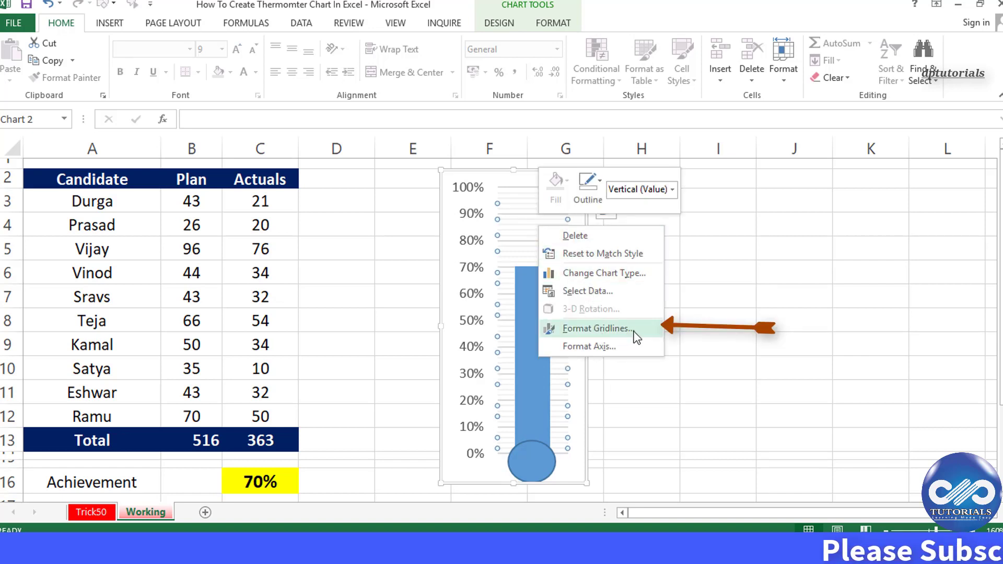
left_click(596, 328)
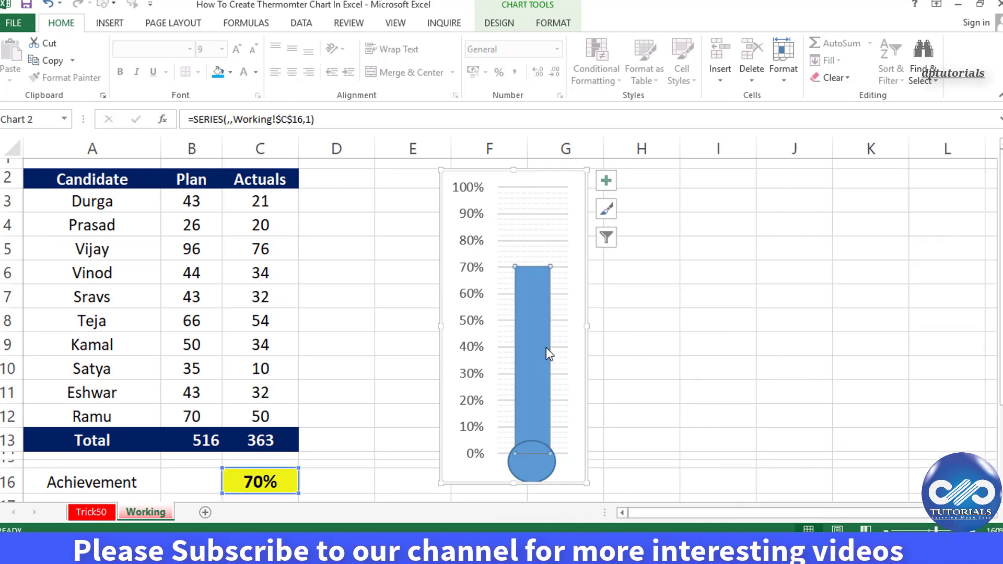
Give the bar a blue gradient fill fading upward, matching the solid blue bulb.
left_click(532, 461)
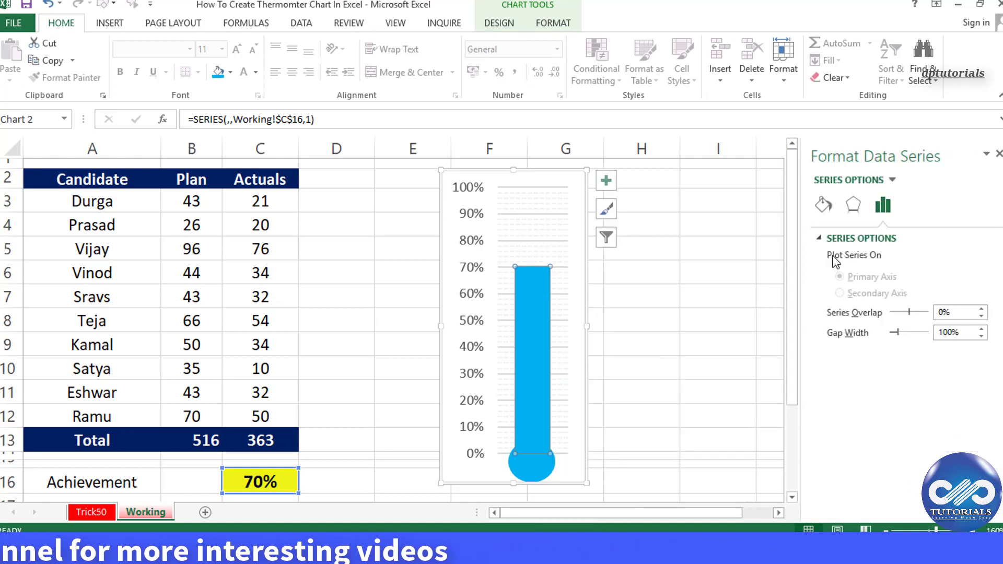
left_click(823, 204)
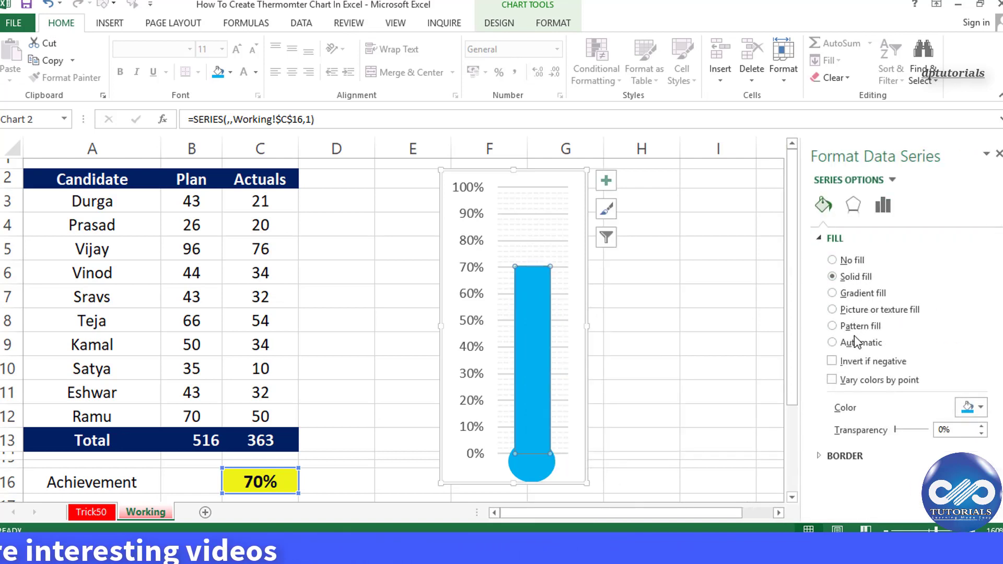
left_click(833, 292)
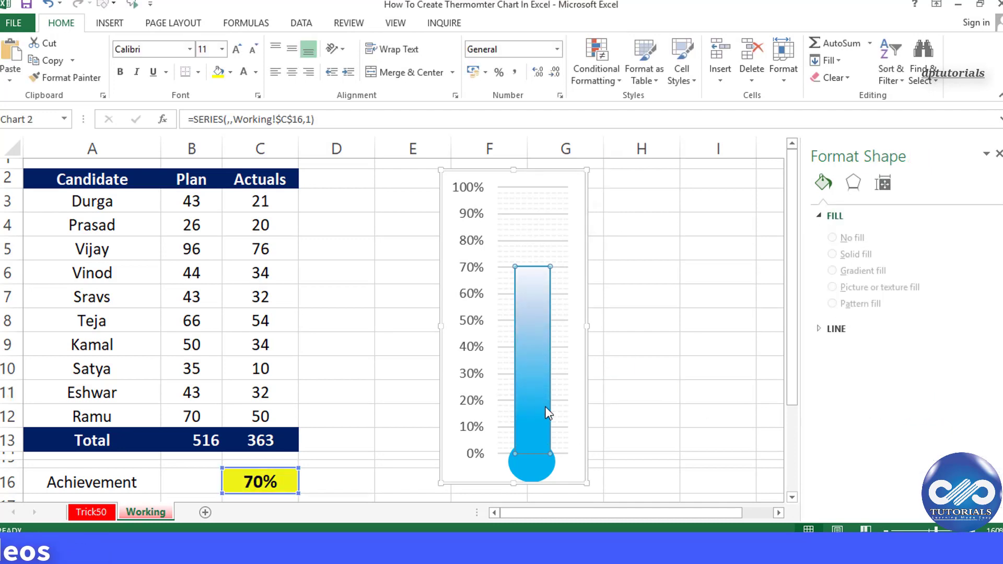
right_click(546, 413)
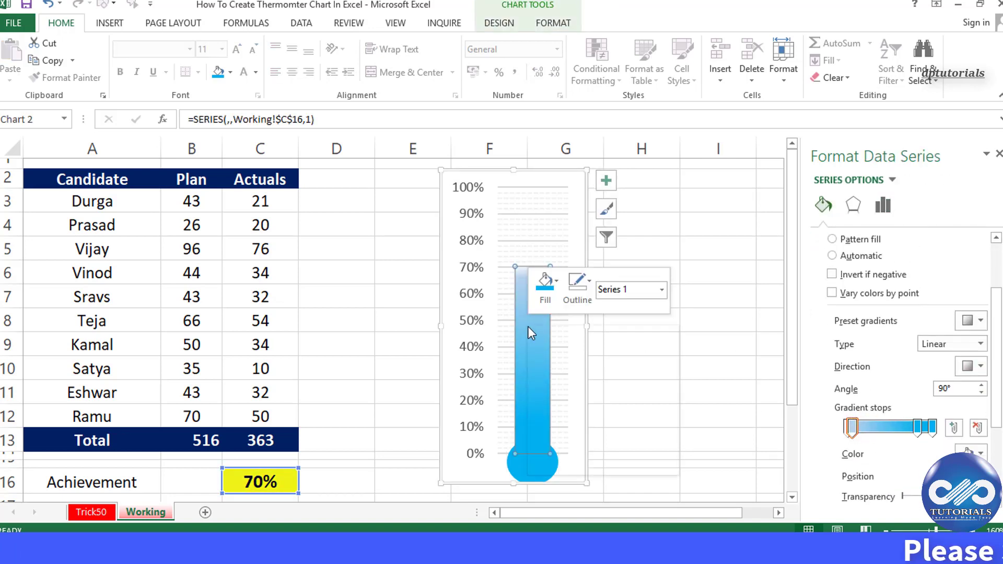
Add a 70% data label and move it just above the top of the bar.
left_click(532, 355)
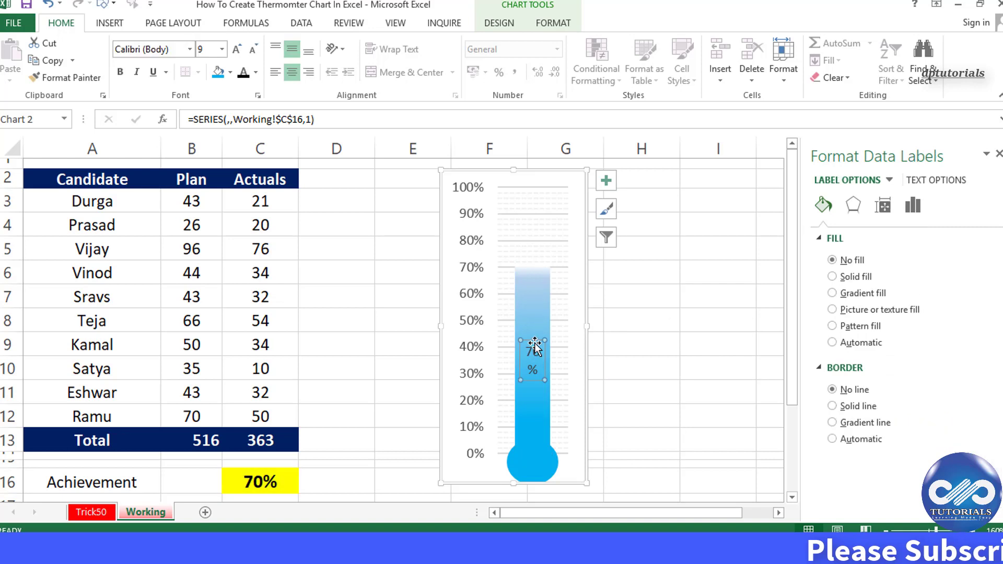
left_click_drag(532, 355, 529, 249)
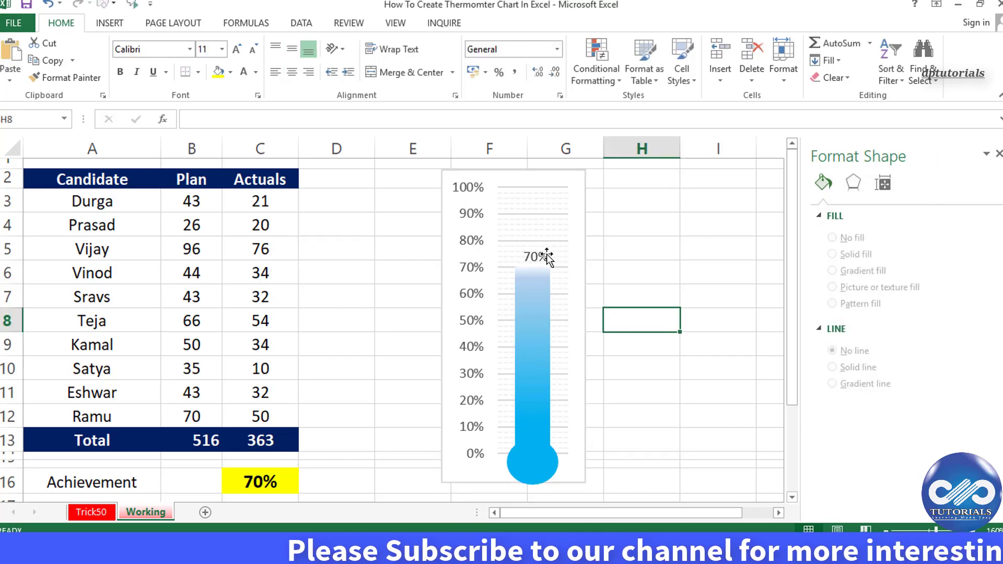
left_click(534, 256)
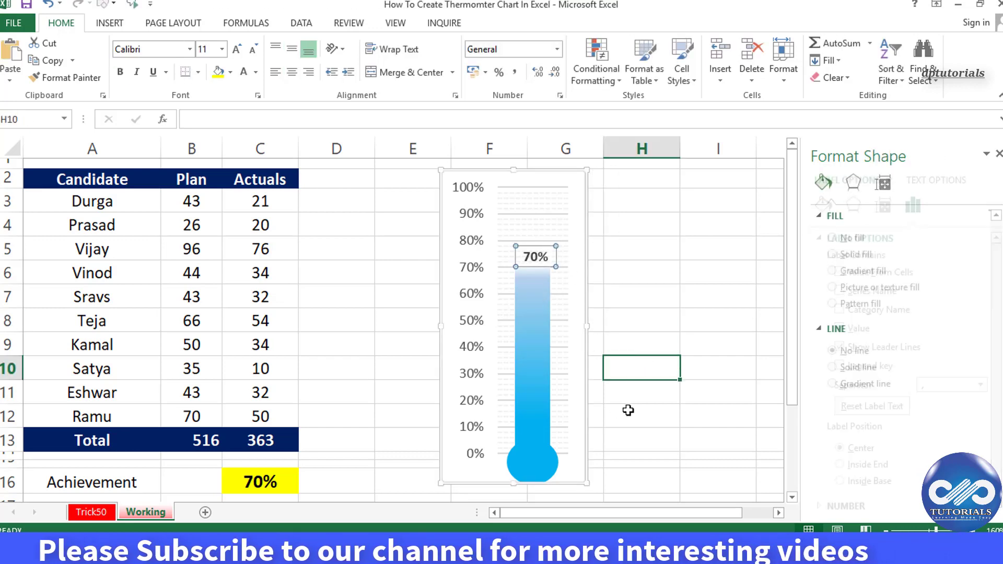